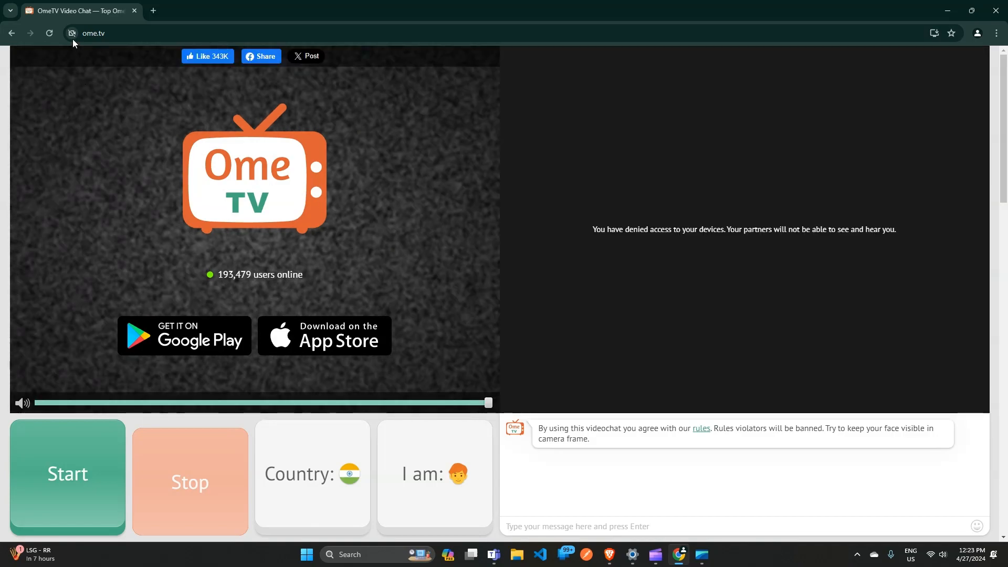
{"action": "mouse_move", "coordinate": [73, 32]}
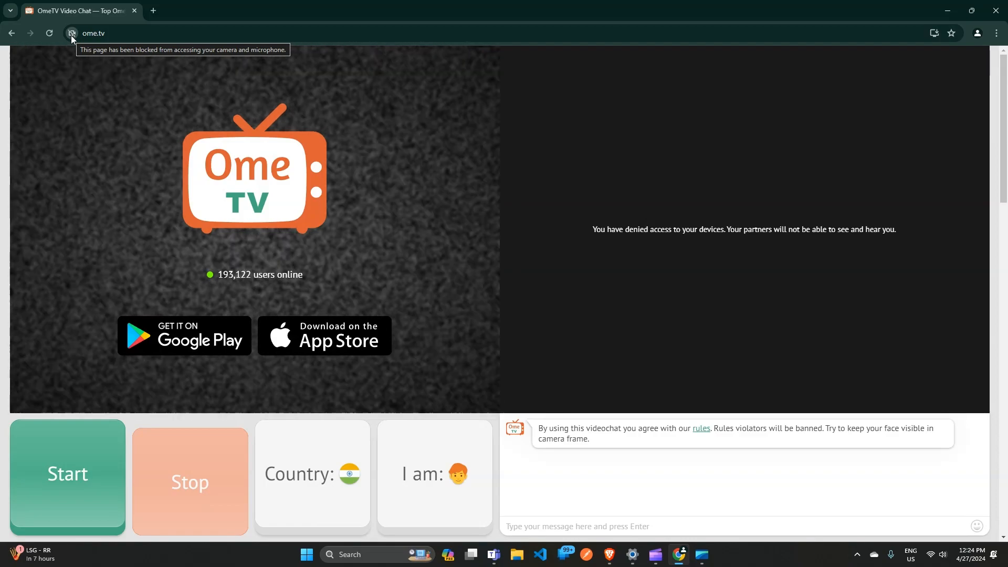
Show the site information popup listing ome.tv's camera and microphone permissions
{"action": "left_click", "coordinate": [70, 32]}
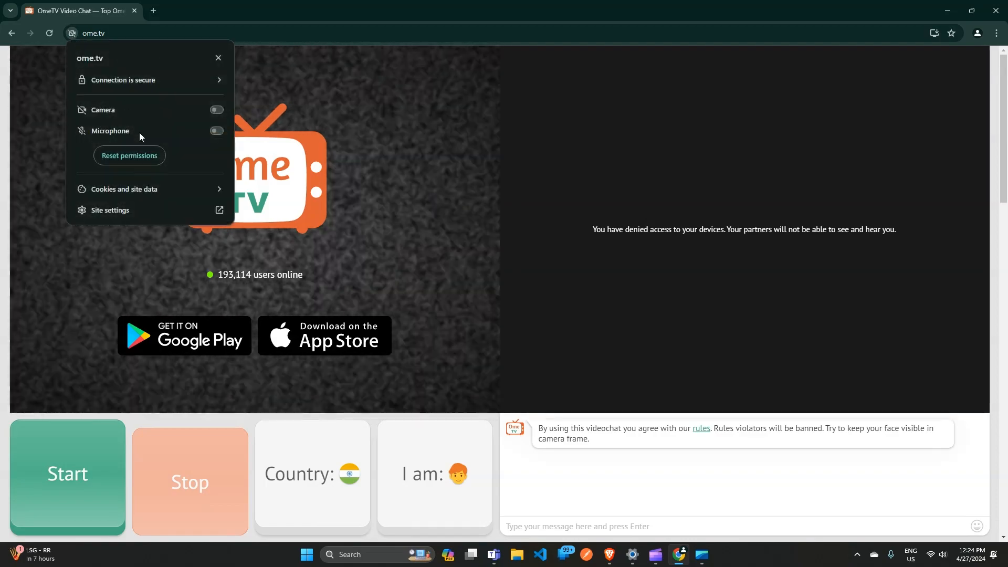
{"action": "mouse_move", "coordinate": [205, 122]}
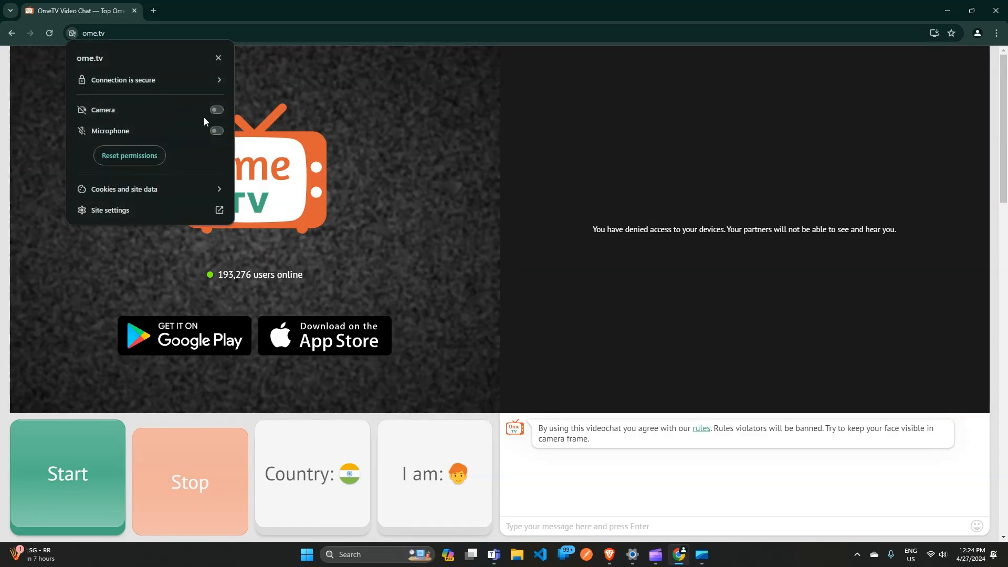
Switch the Camera and Microphone permissions to allowed for ome.tv so the webcam feed appears
{"action": "left_click", "coordinate": [215, 110]}
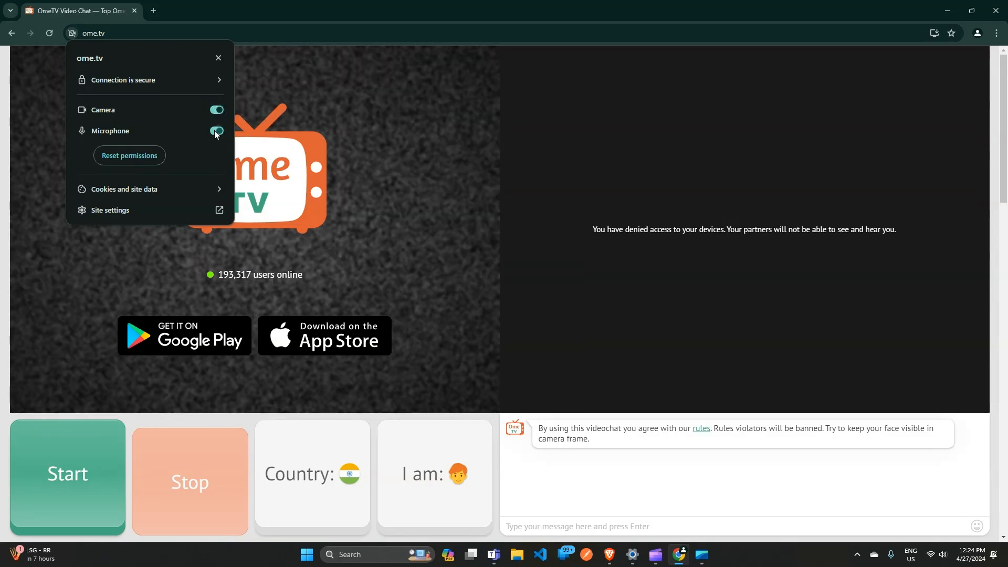
{"action": "left_click", "coordinate": [217, 131]}
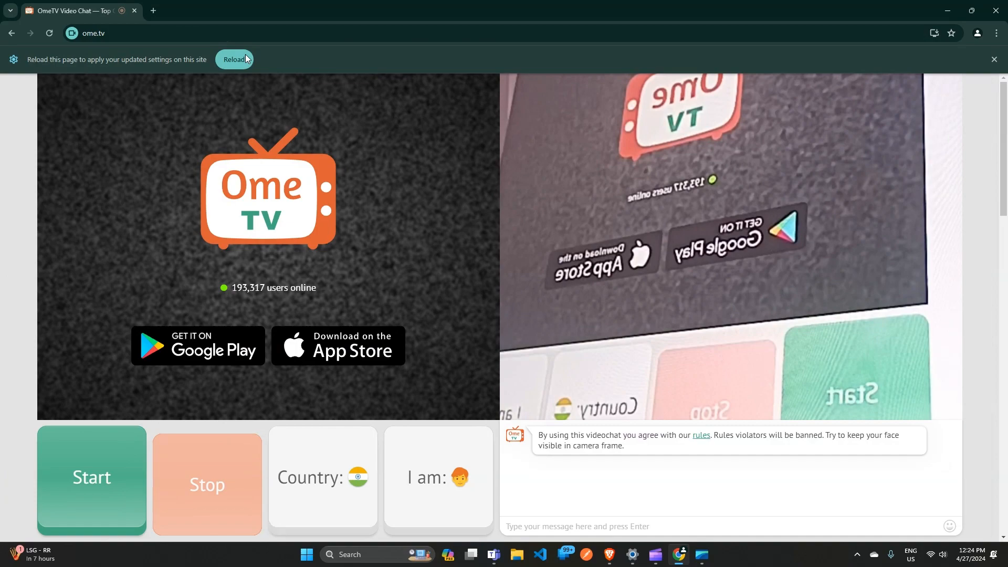
{"action": "right_click", "coordinate": [793, 161]}
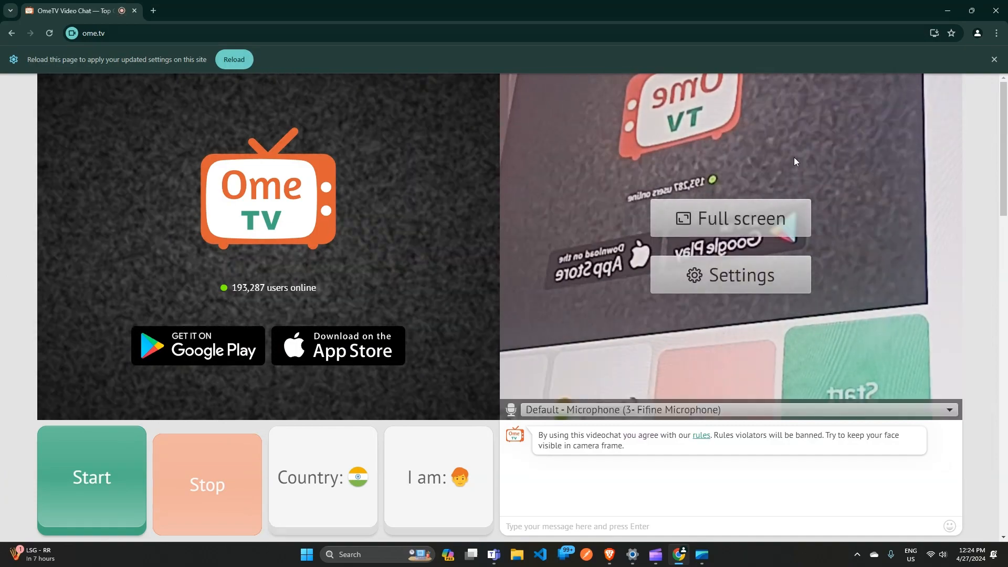
{"action": "mouse_move", "coordinate": [597, 302]}
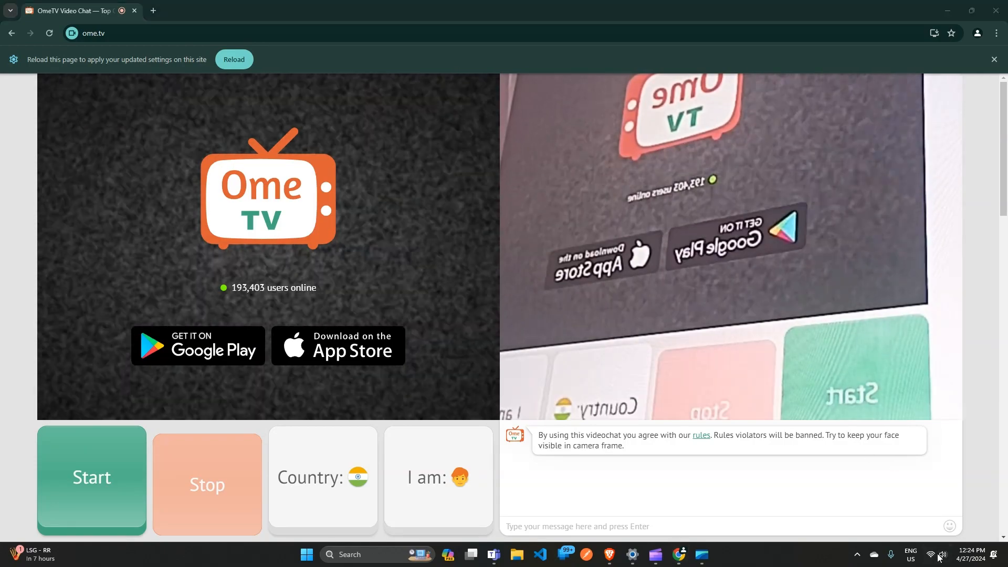
Toggle Wi-Fi off and back on from the taskbar Quick Settings to reconnect the network
{"action": "left_click", "coordinate": [939, 554]}
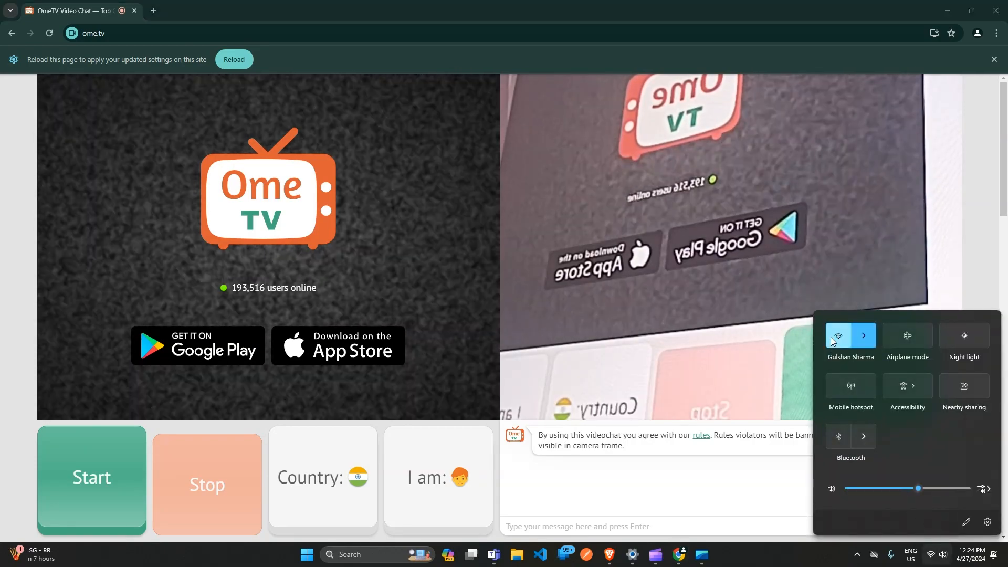
{"action": "left_click", "coordinate": [838, 336]}
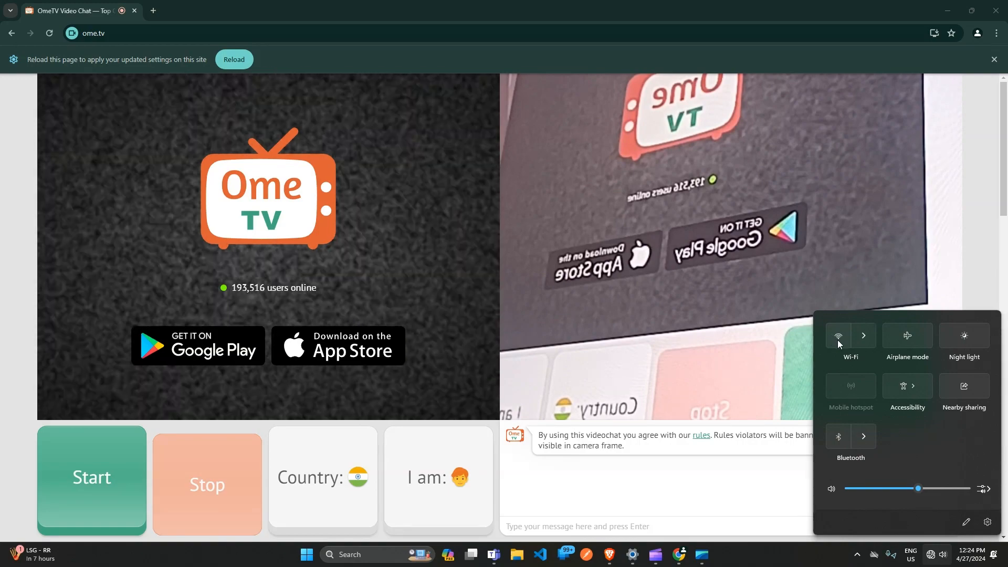
{"action": "left_click", "coordinate": [849, 339]}
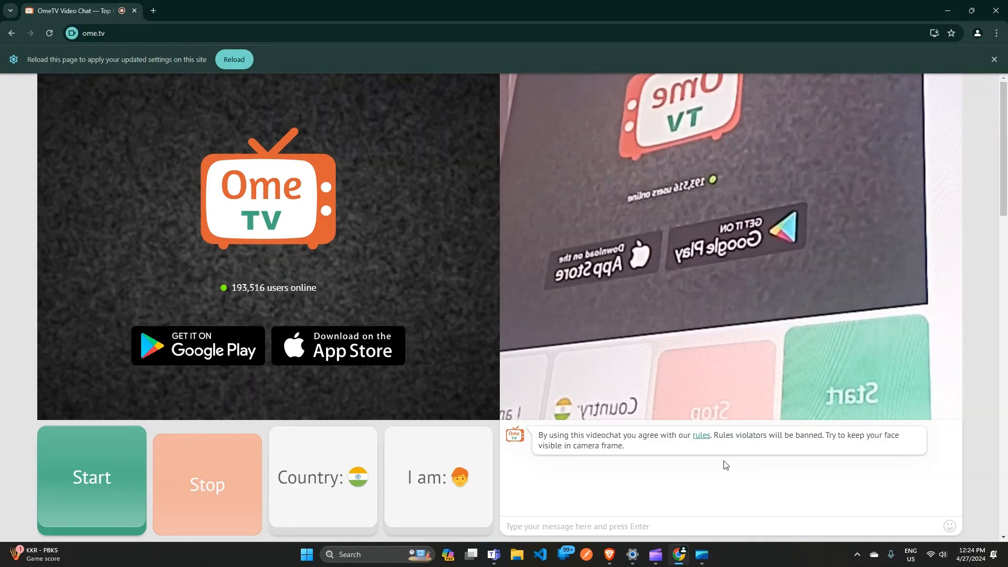
{"action": "scroll", "scroll_direction": "down", "scroll_amount": 3}
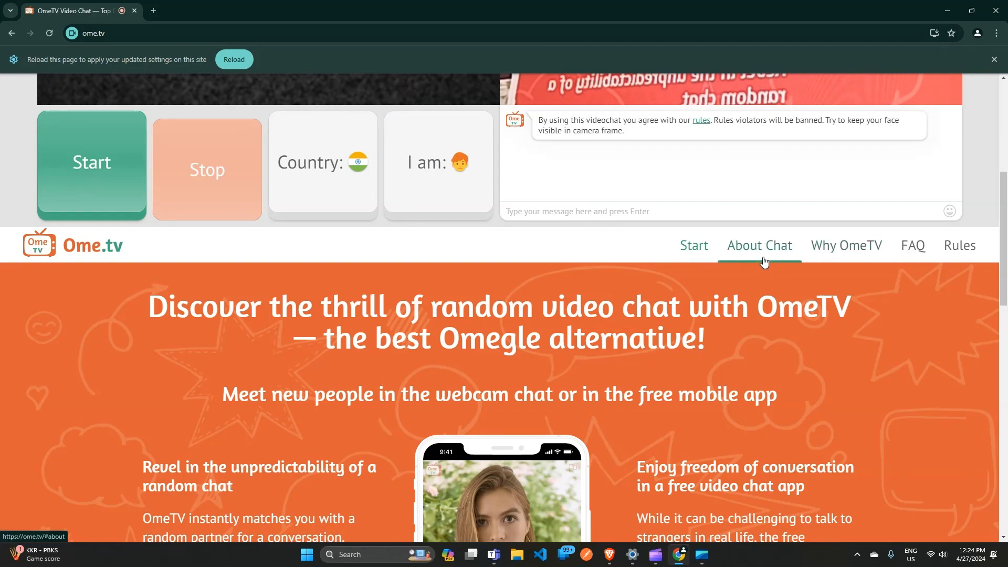
{"action": "scroll", "scroll_direction": "up", "scroll_amount": 3}
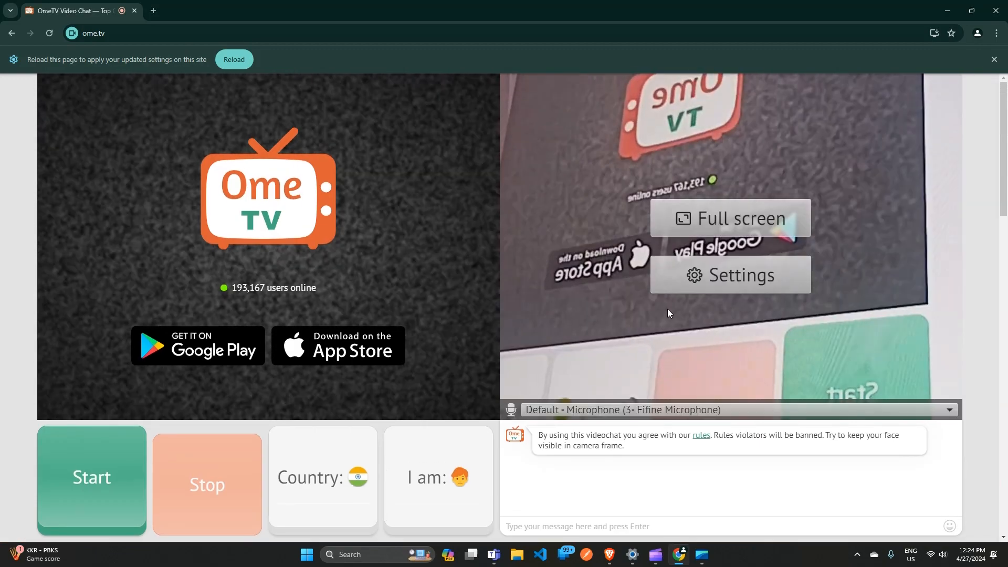